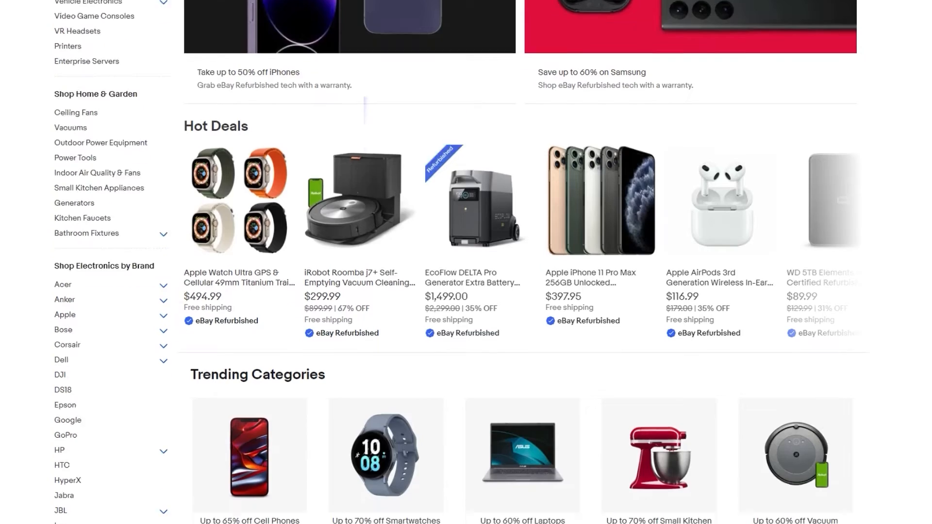
Set Seller Settings to eBay.com, Dropshipping and AliExpress sourcing to show Trending Dropshippers
scroll(down, 3)
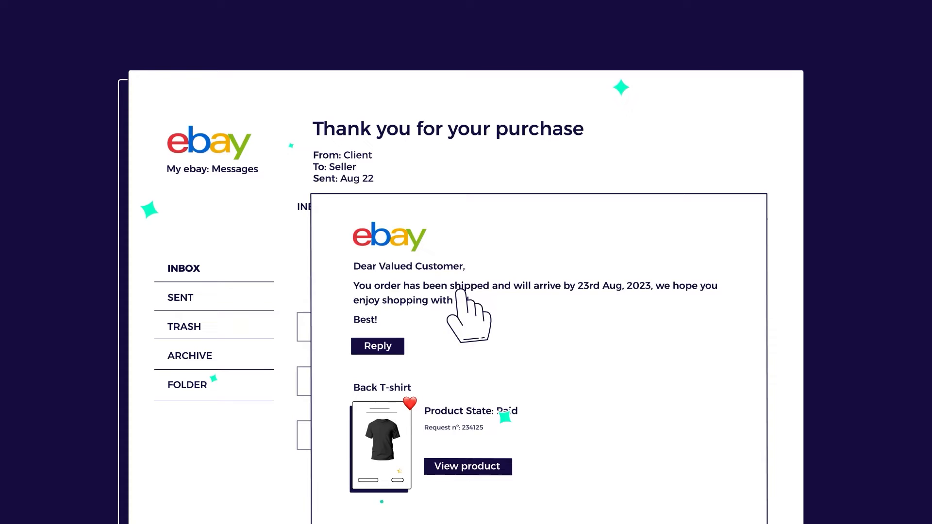
click(467, 466)
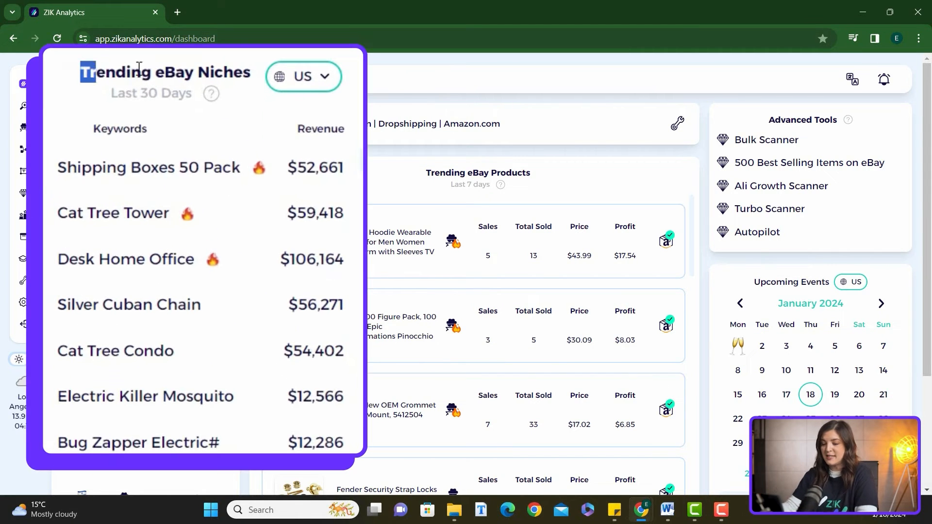
scroll(down, 3)
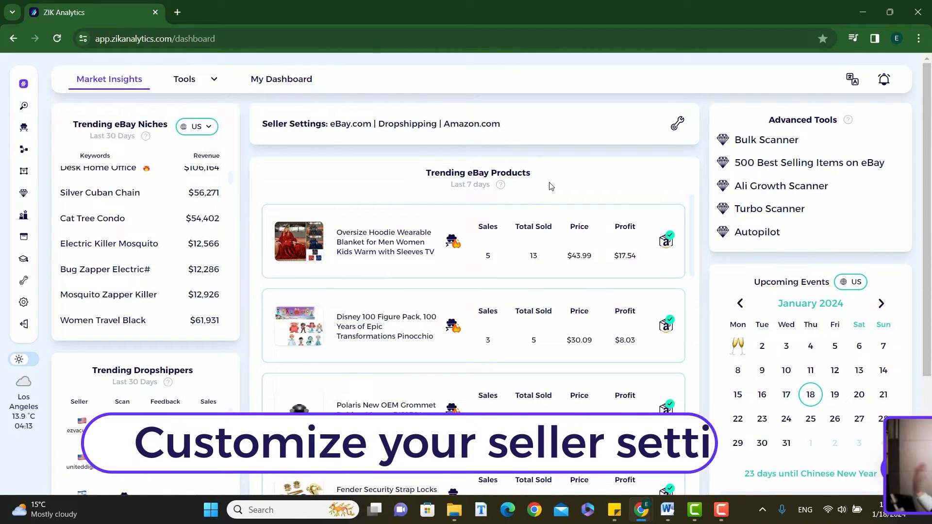
click(676, 124)
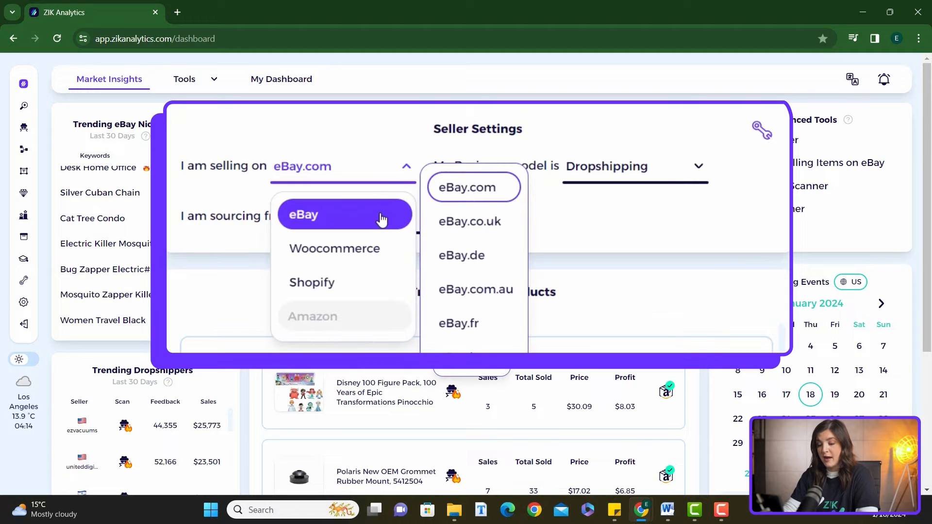
mouse_move(474, 186)
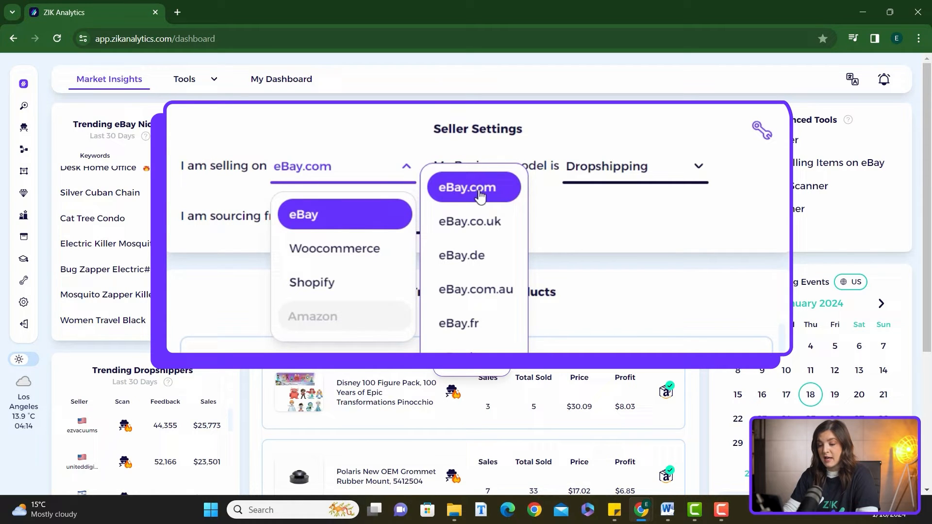
click(473, 187)
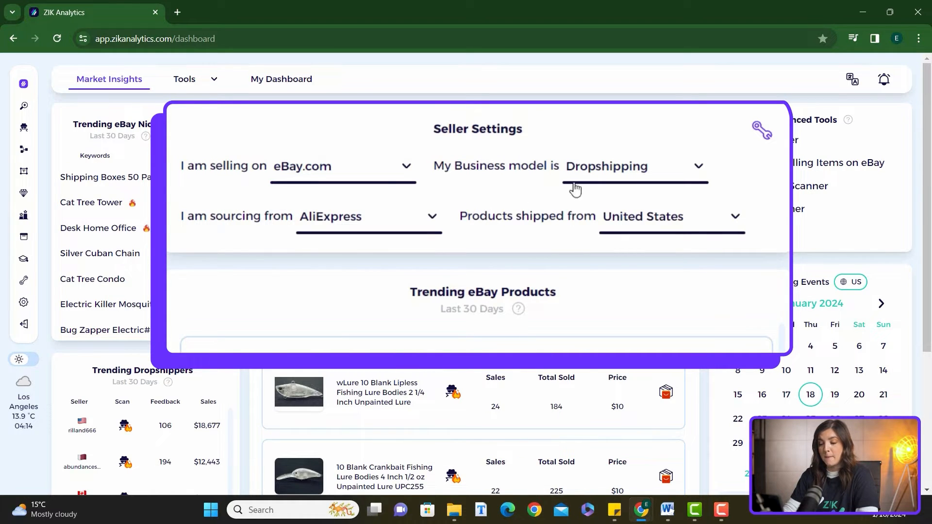
click(634, 167)
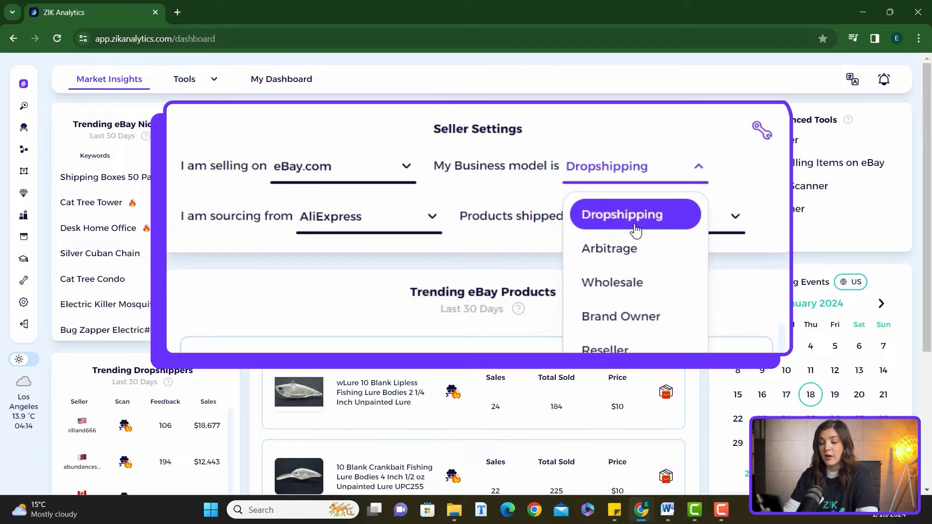
click(369, 216)
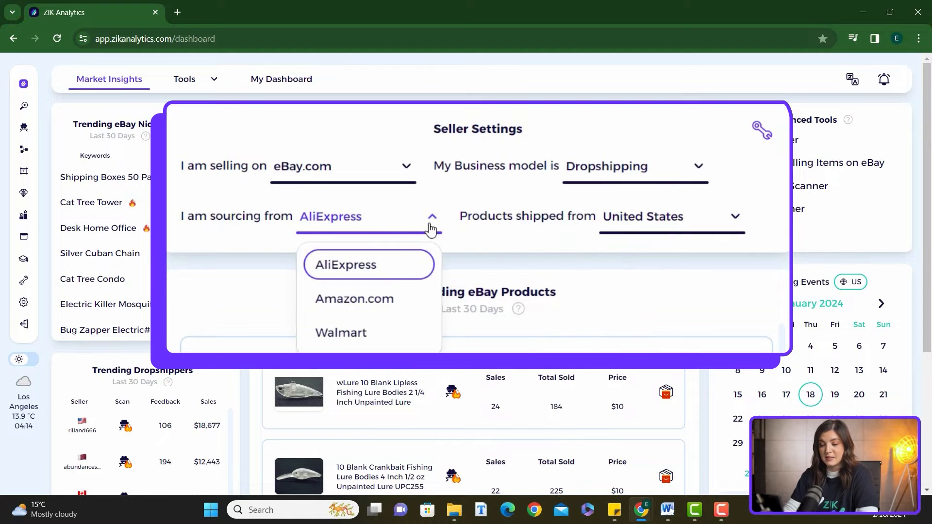
click(344, 265)
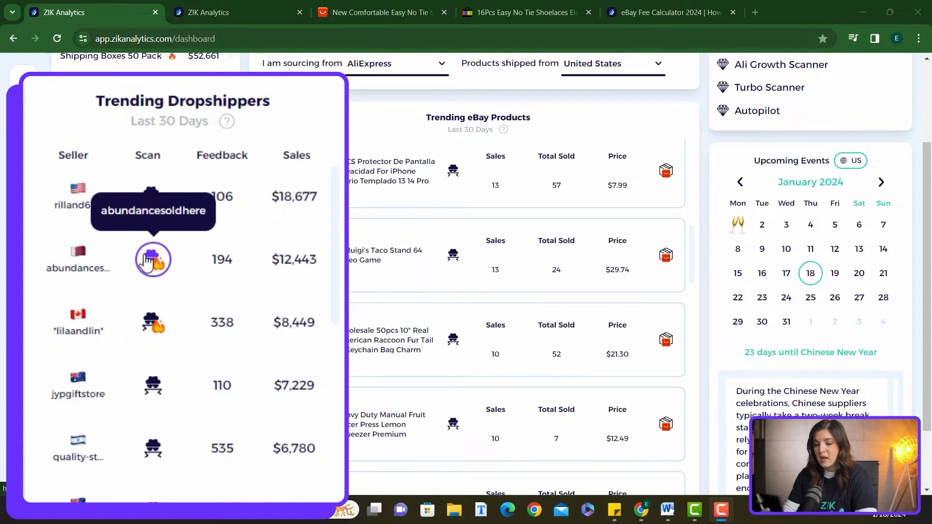
Scan the second trending dropshipper, abundancesoldhere, in competitor research
click(153, 260)
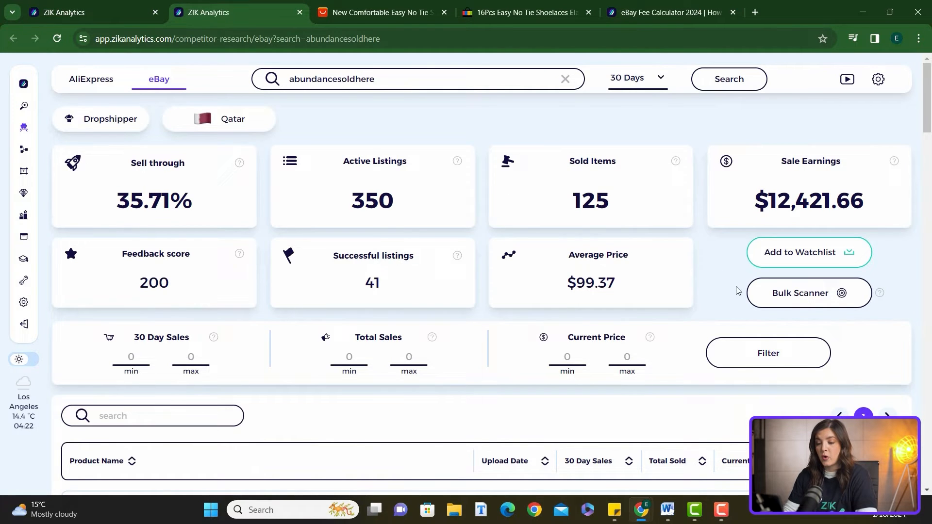
Scan the title of the $3.39 no-tie elastic shoelace listing
scroll(down, 3)
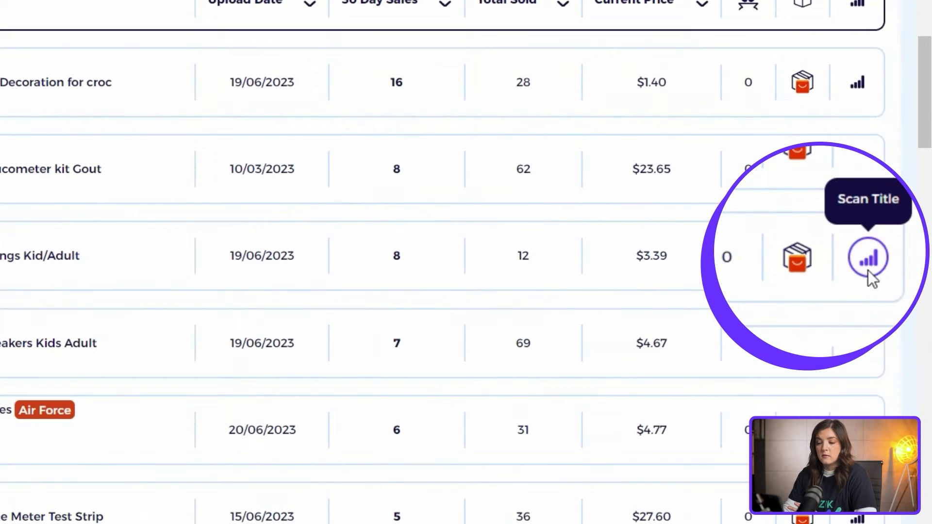
click(868, 257)
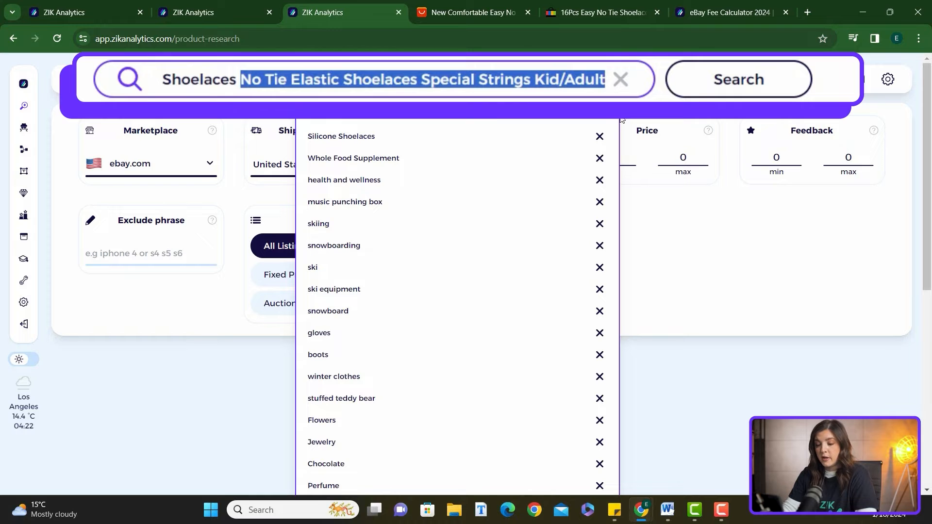
Rerun the Silicone Shoelaces search and open the 16Pcs no-tie shoelace listing on eBay
click(341, 135)
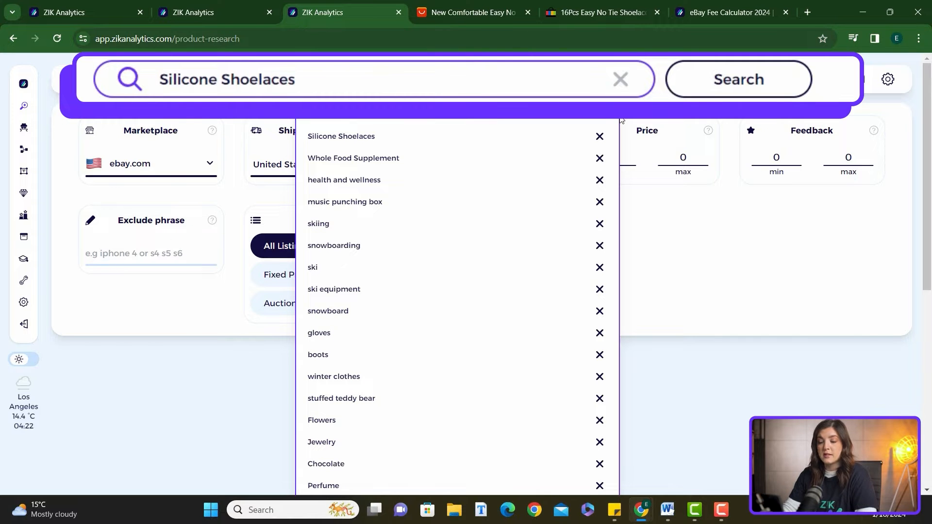
click(737, 79)
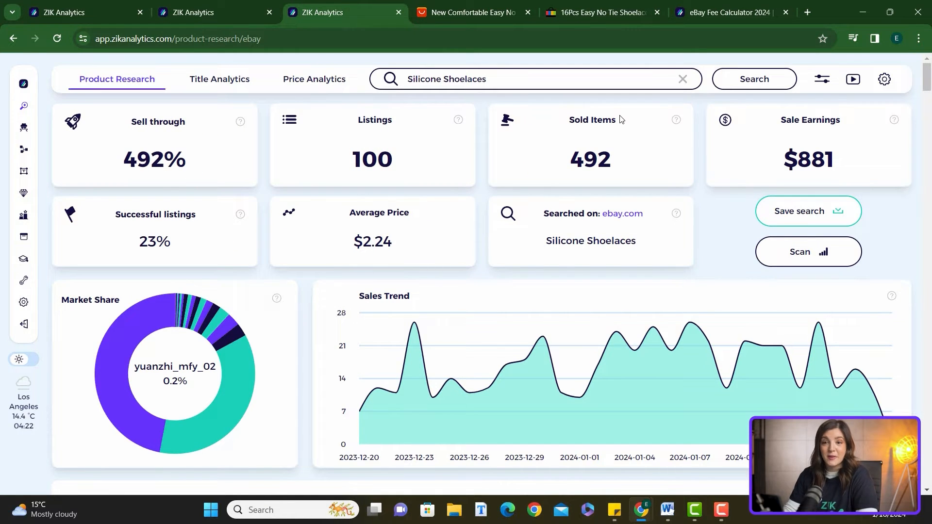
scroll(down, 3)
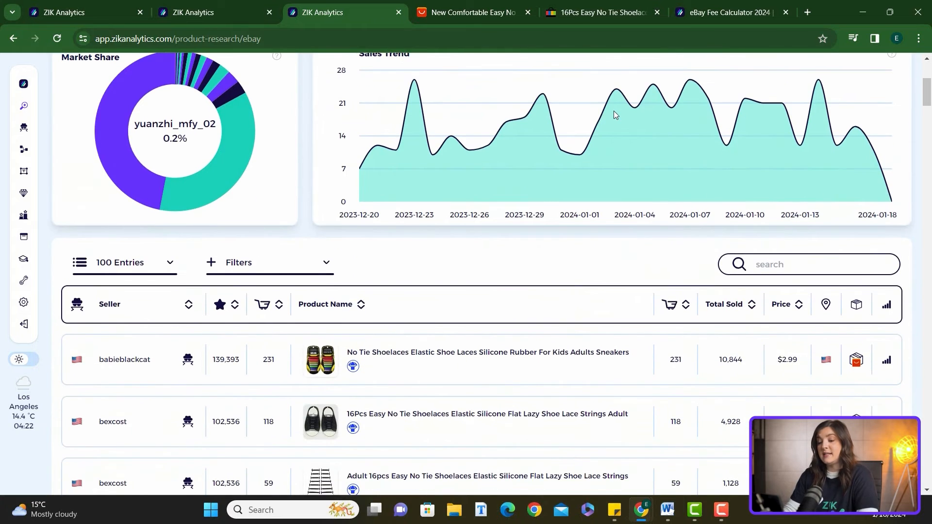
scroll(down, 3)
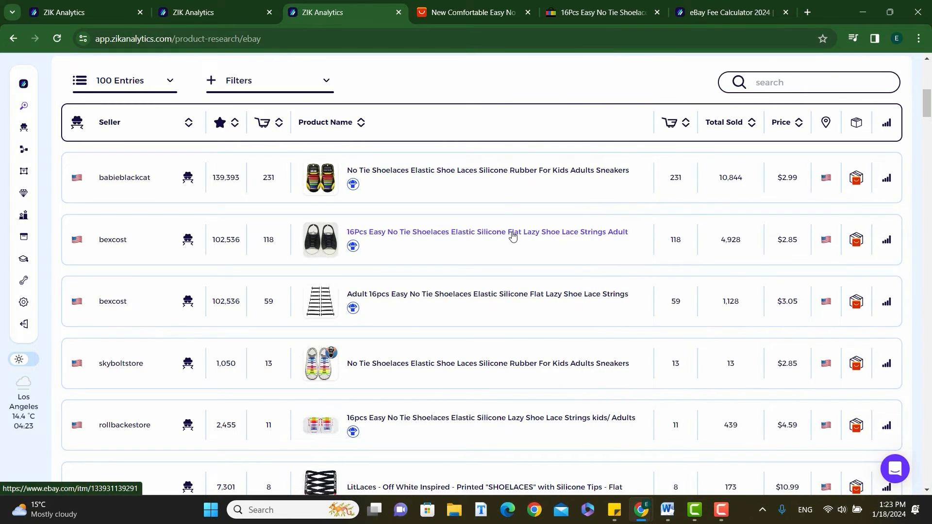
click(485, 231)
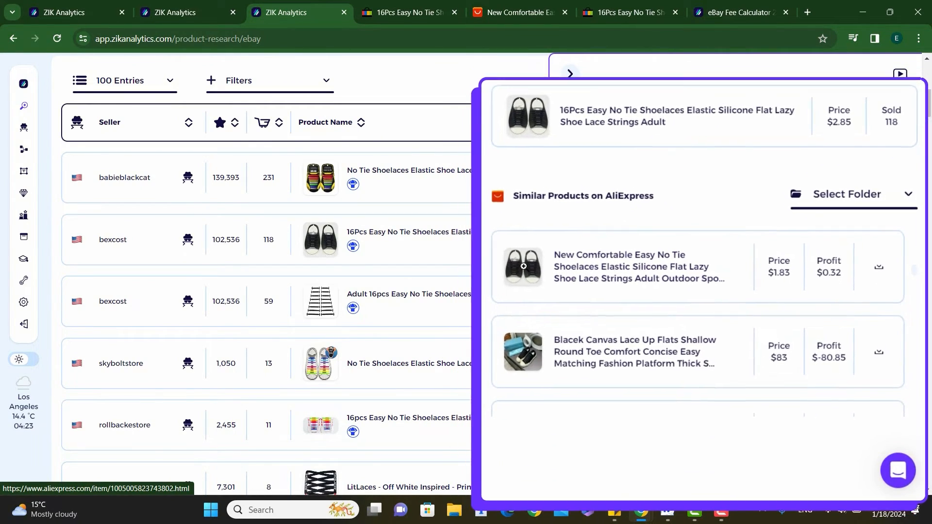
click(740, 11)
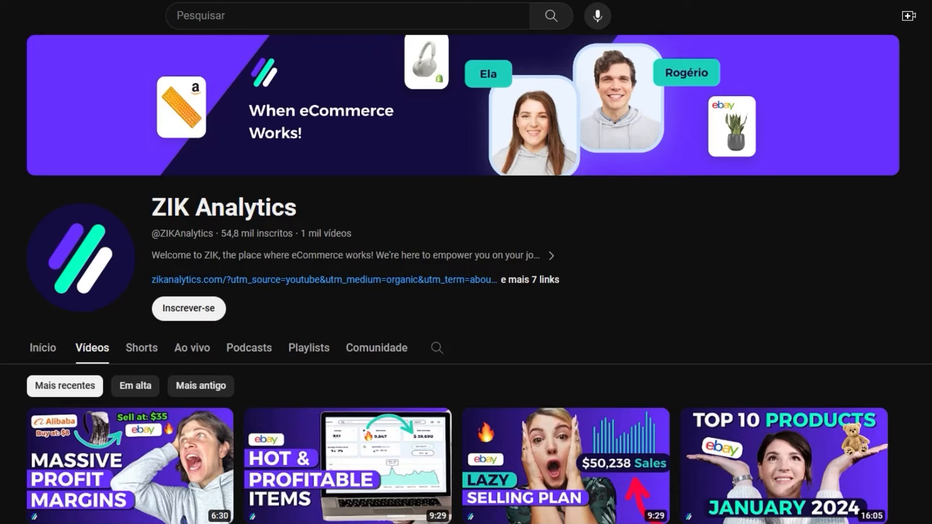
Scroll through the ZIK Analytics channel's recent eBay selling videos
scroll(down, 3)
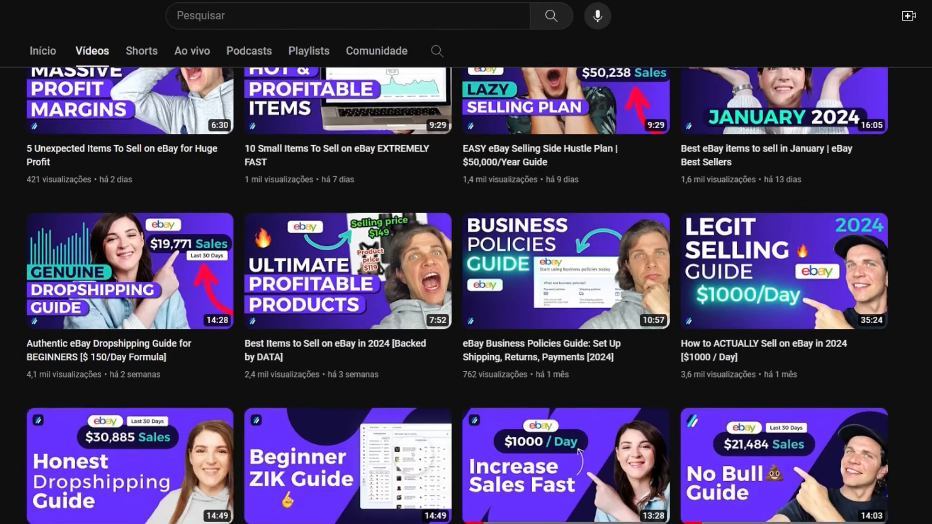
scroll(down, 3)
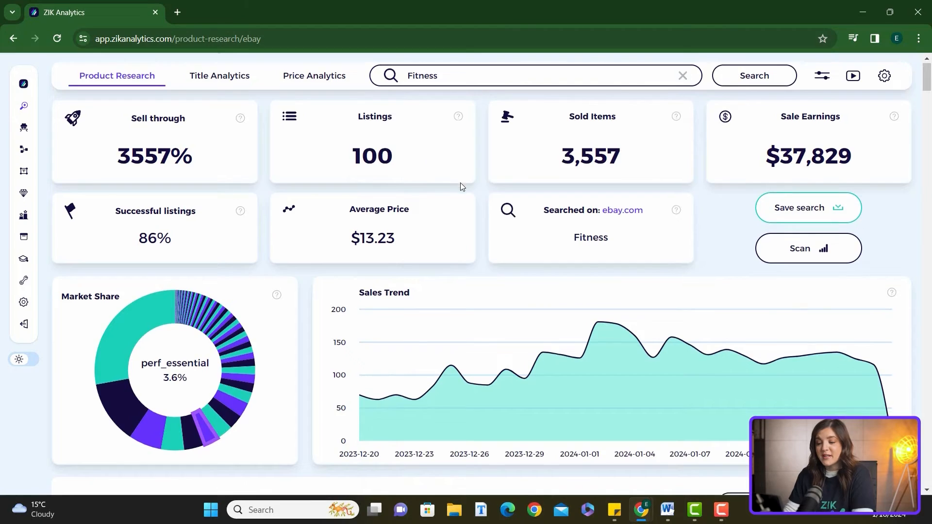
Sort the Fitness results table by Amount of Feedback, lowest first
scroll(down, 3)
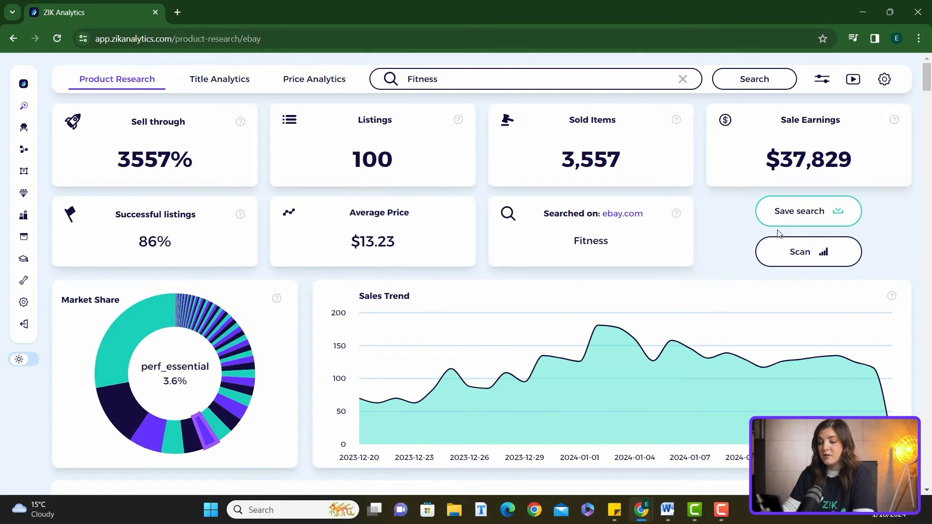
scroll(down, 3)
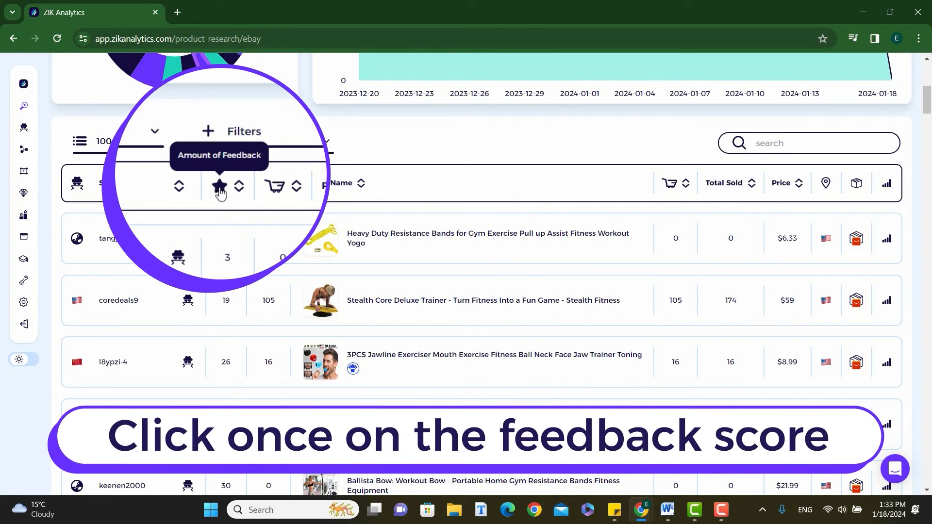
click(218, 186)
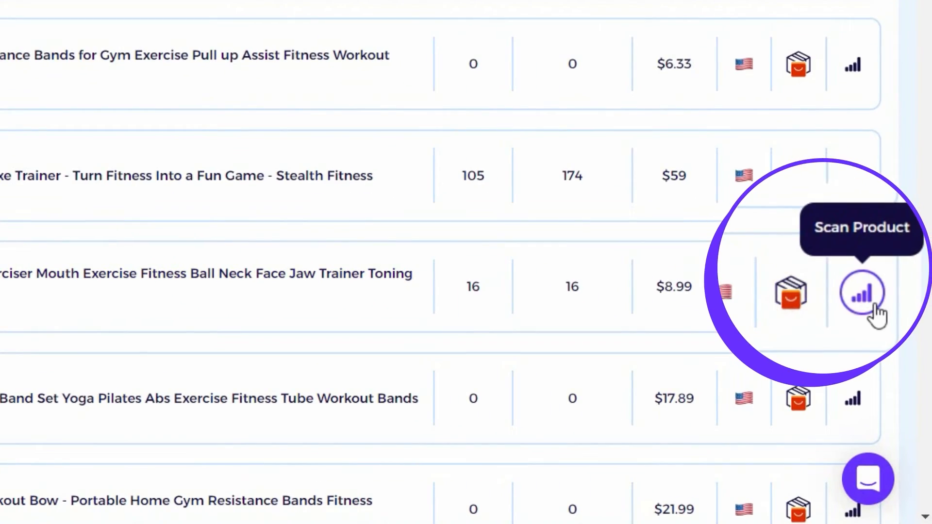
Scan the 3PCS Jawline Exerciser product, then rerun the recent Jawline Exerciser search
click(861, 293)
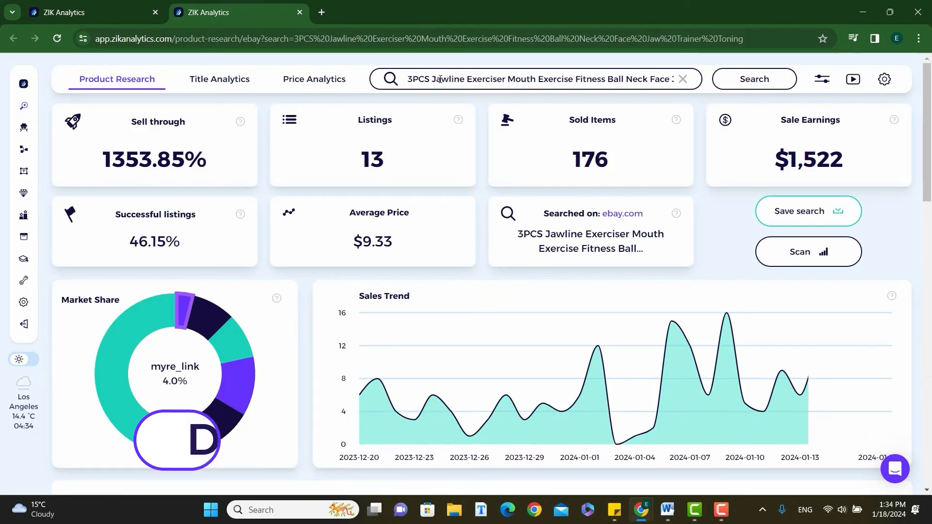
click(535, 78)
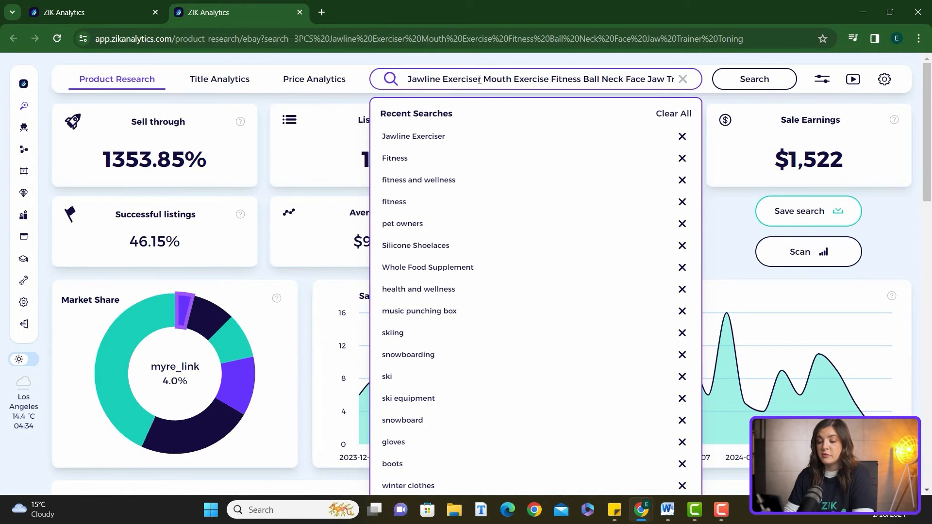
click(412, 136)
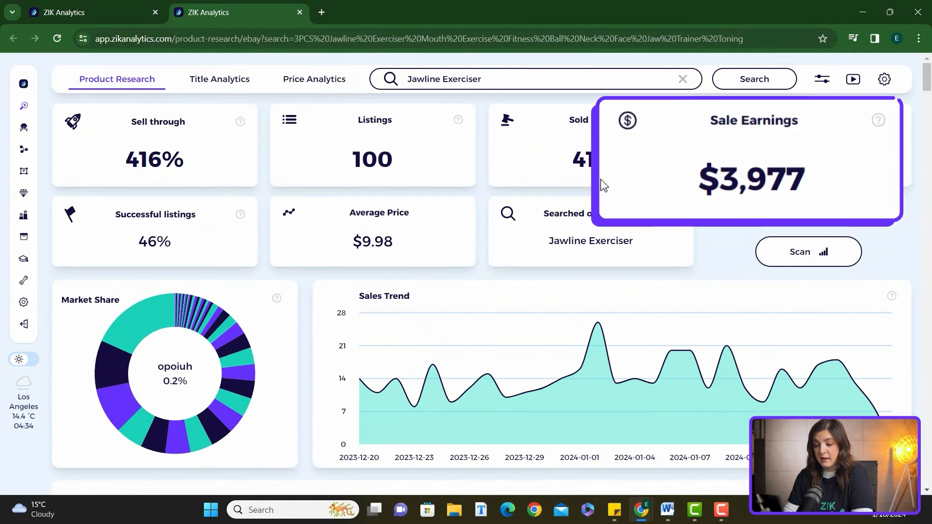
scroll(down, 3)
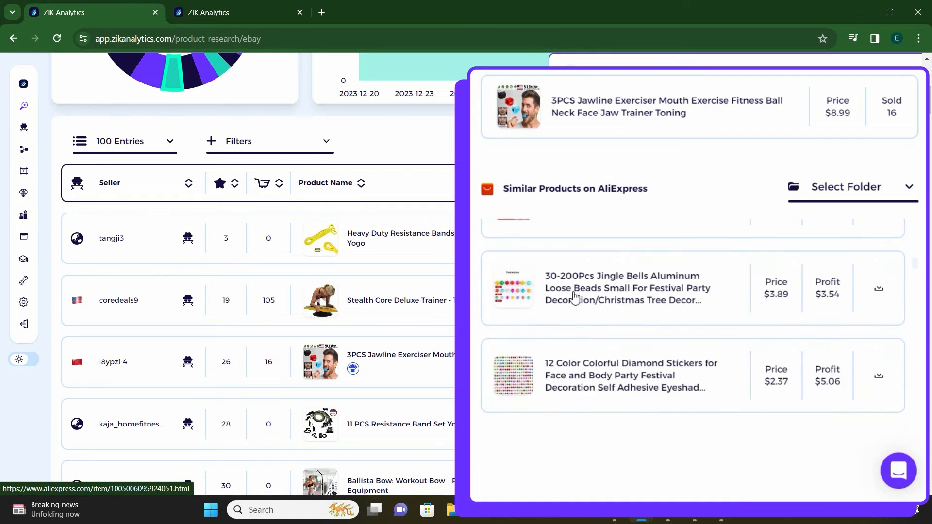
Scan seller l8ypzi-4, the small seller of the 3PCS Jawline Exerciser
scroll(down, 3)
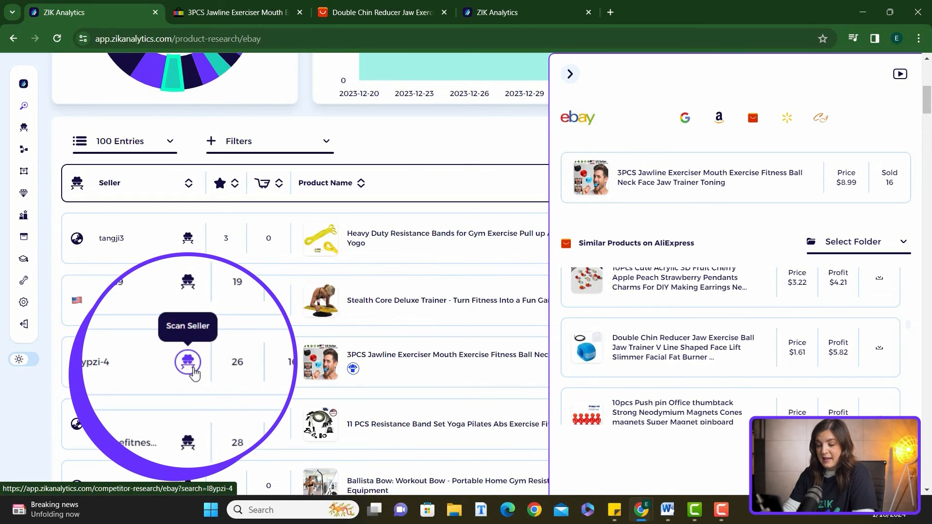
click(188, 361)
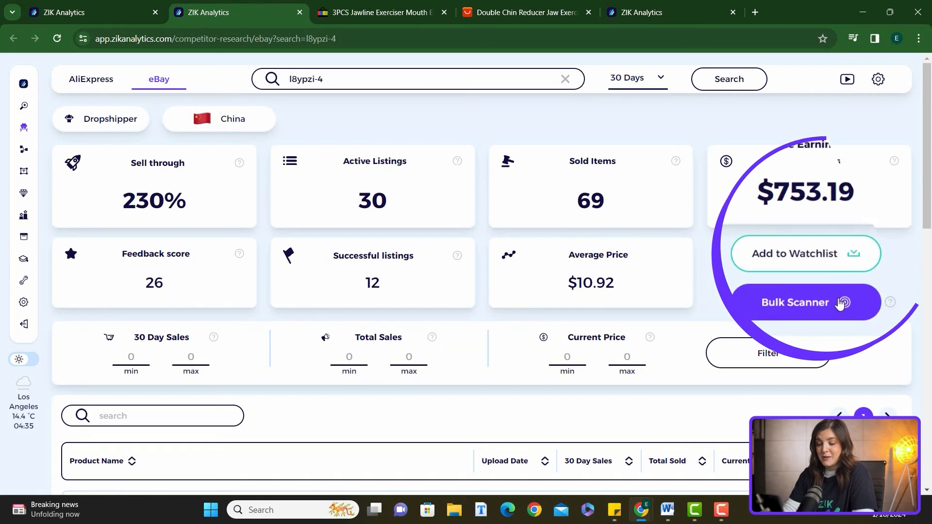